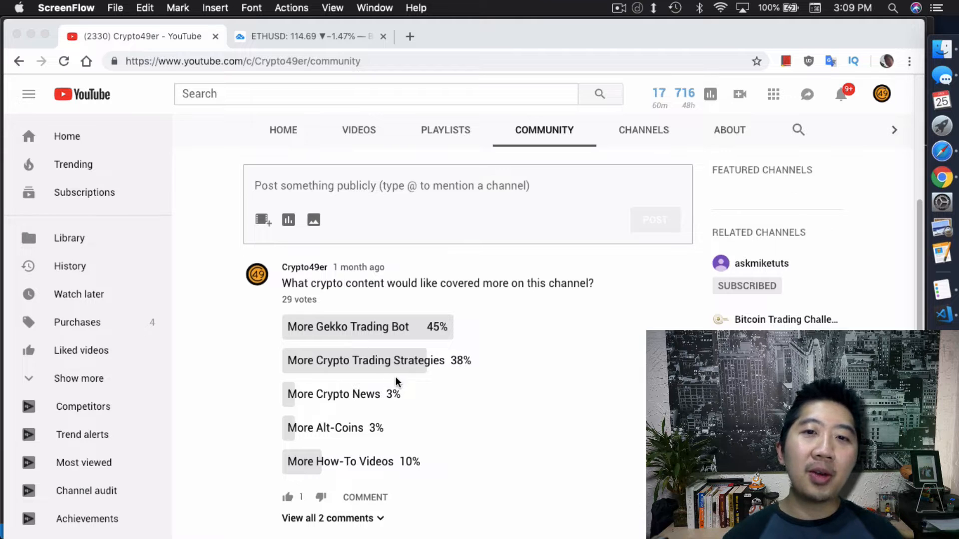
pyautogui.moveTo(445, 354)
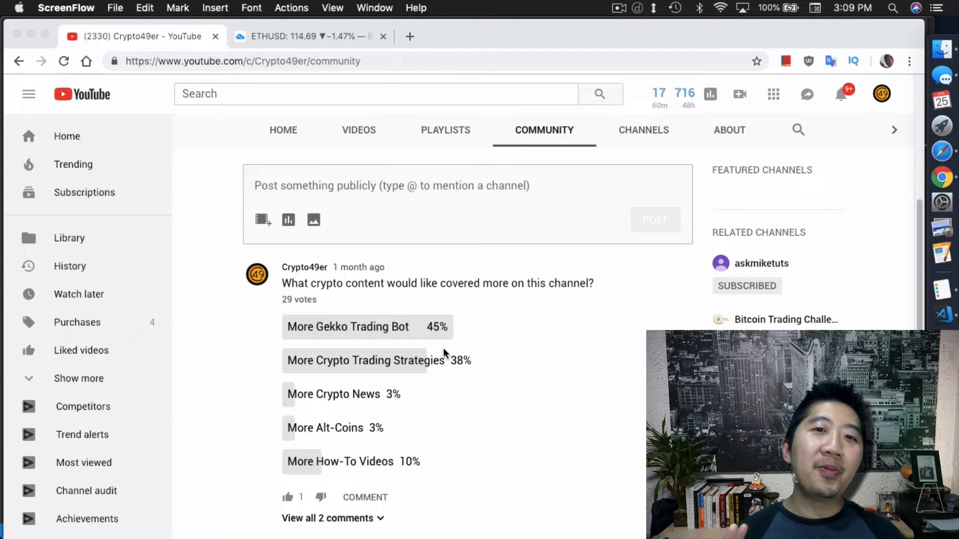
pyautogui.moveTo(460, 351)
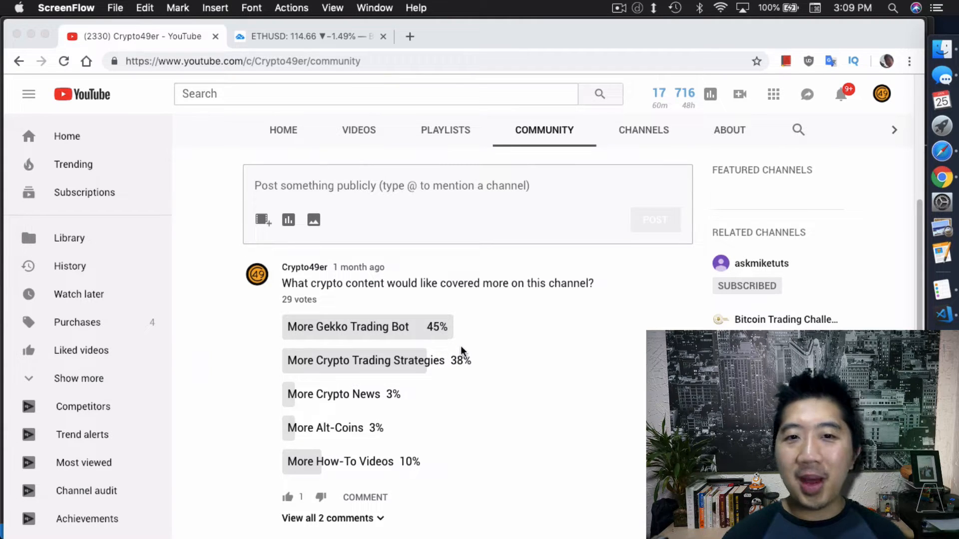
pyautogui.moveTo(493, 359)
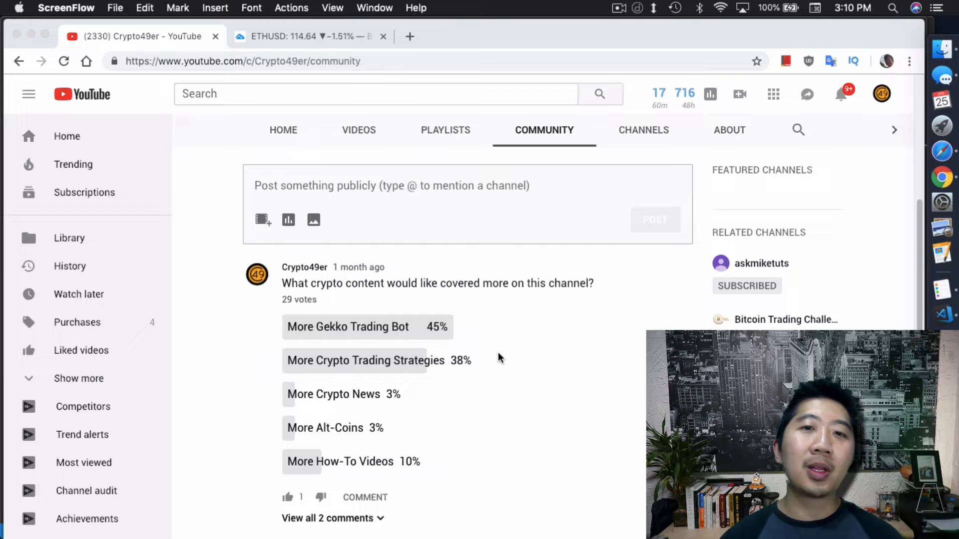
pyautogui.moveTo(630, 341)
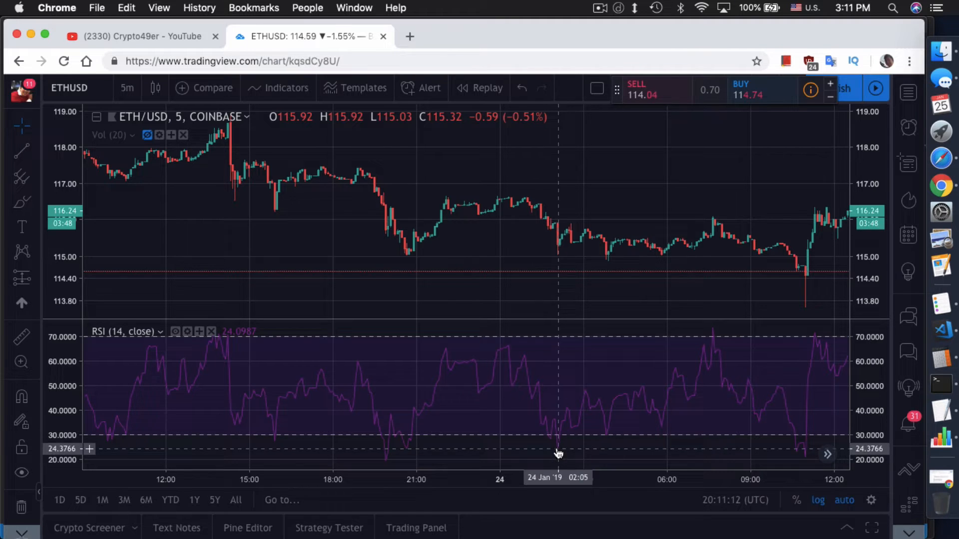
pyautogui.moveTo(630, 409)
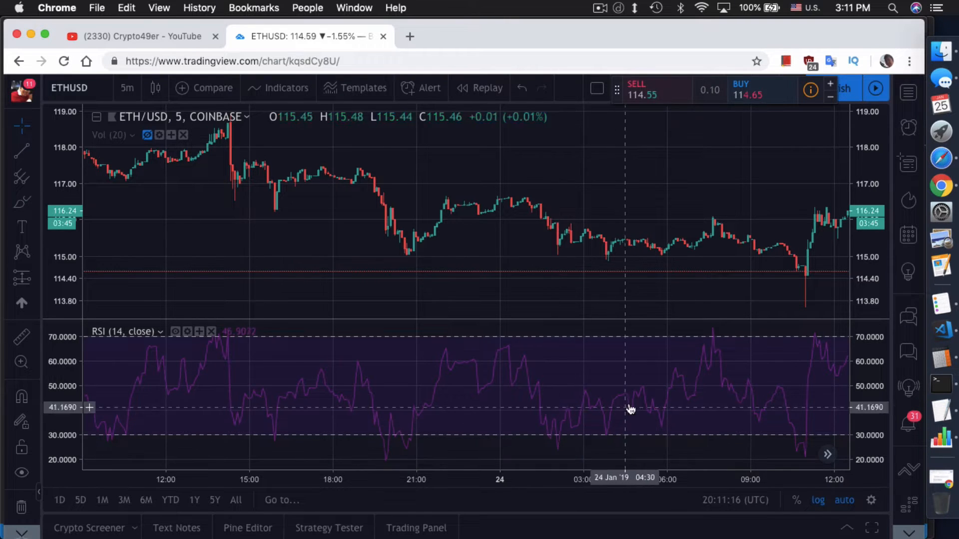
pyautogui.moveTo(655, 358)
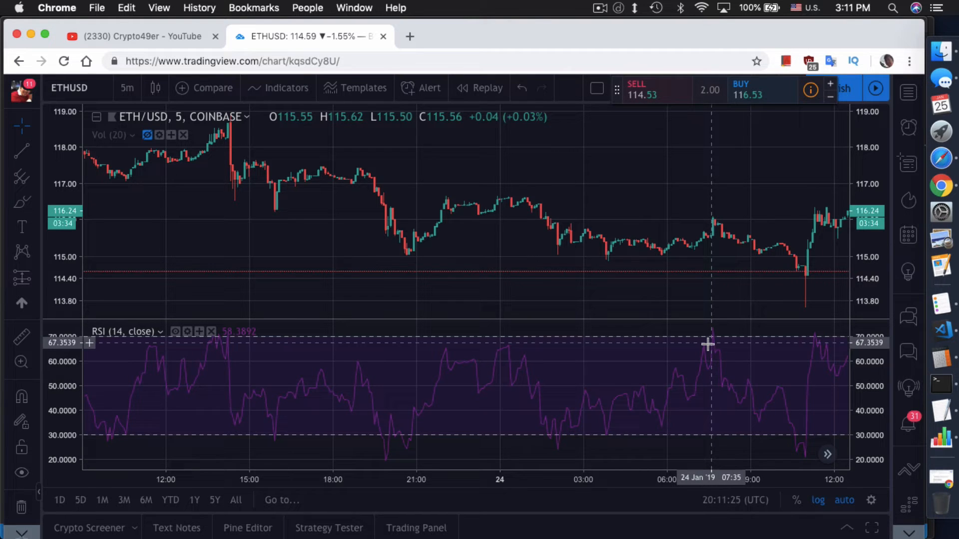
pyautogui.moveTo(566, 440)
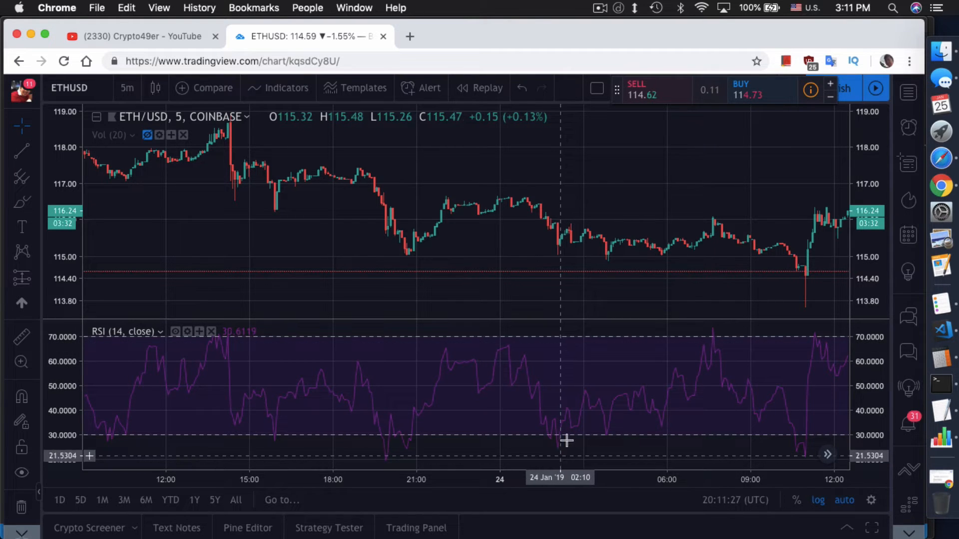
pyautogui.moveTo(551, 448)
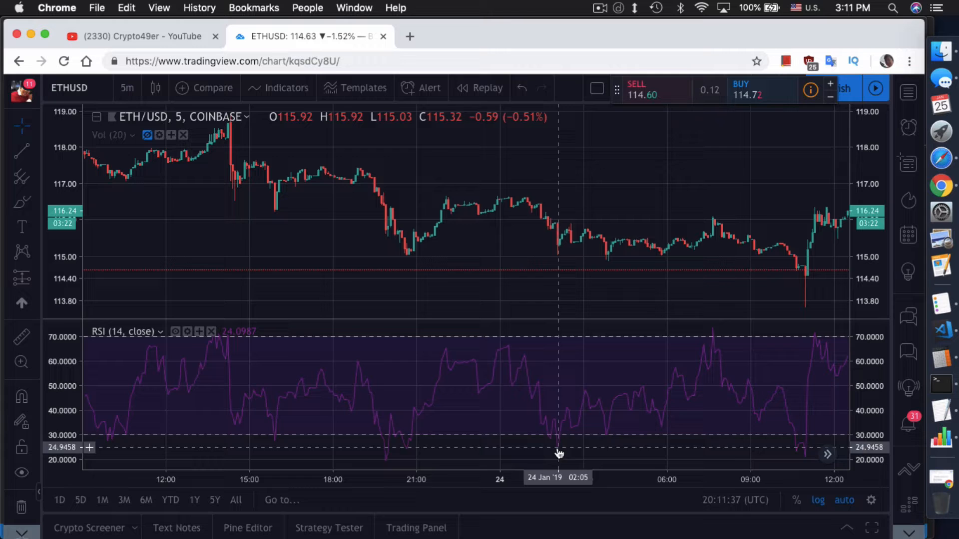
pyautogui.moveTo(713, 334)
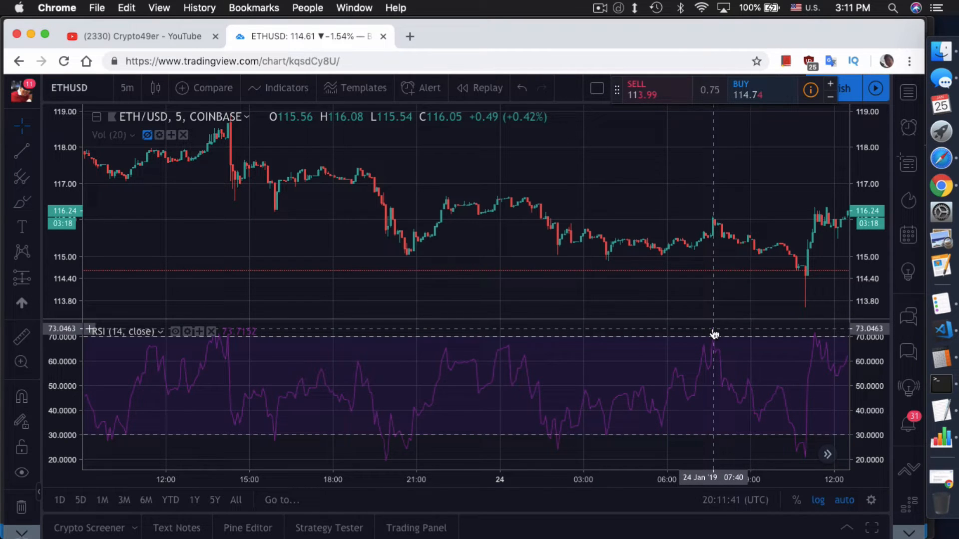
pyautogui.moveTo(712, 324)
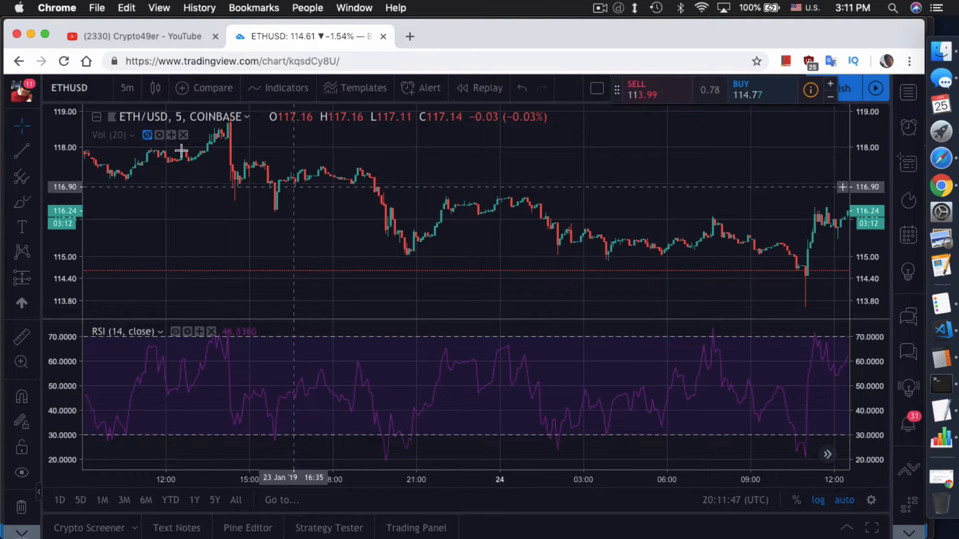
pyautogui.moveTo(532, 440)
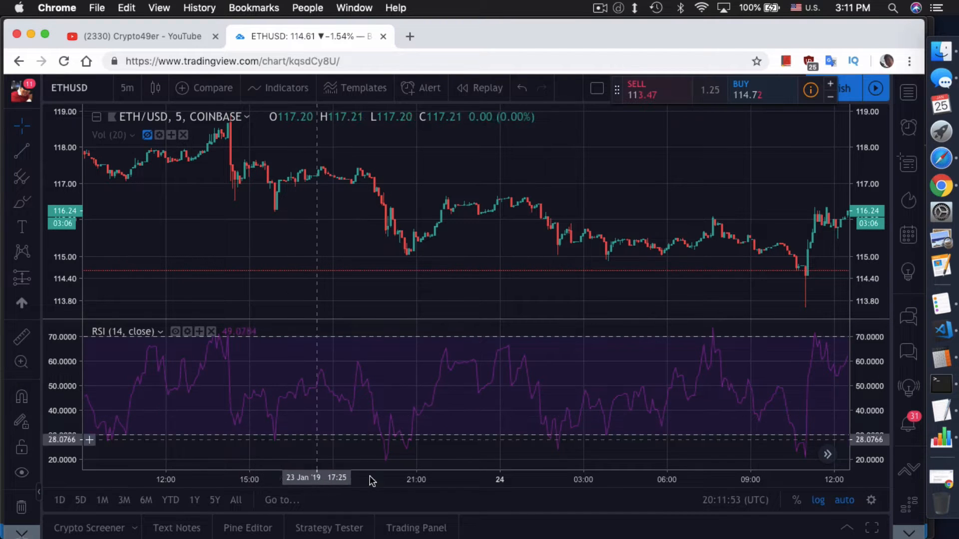
pyautogui.moveTo(385, 464)
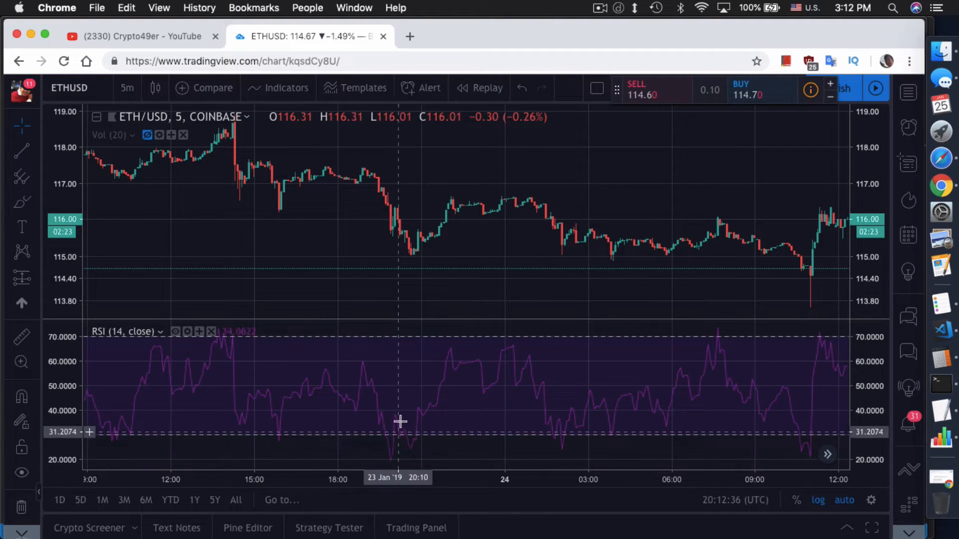
pyautogui.moveTo(411, 453)
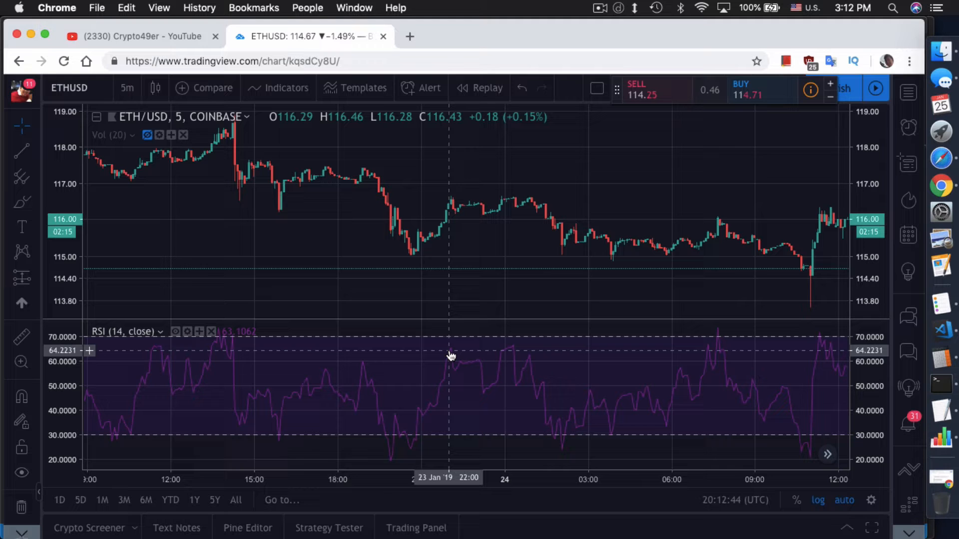
pyautogui.moveTo(478, 355)
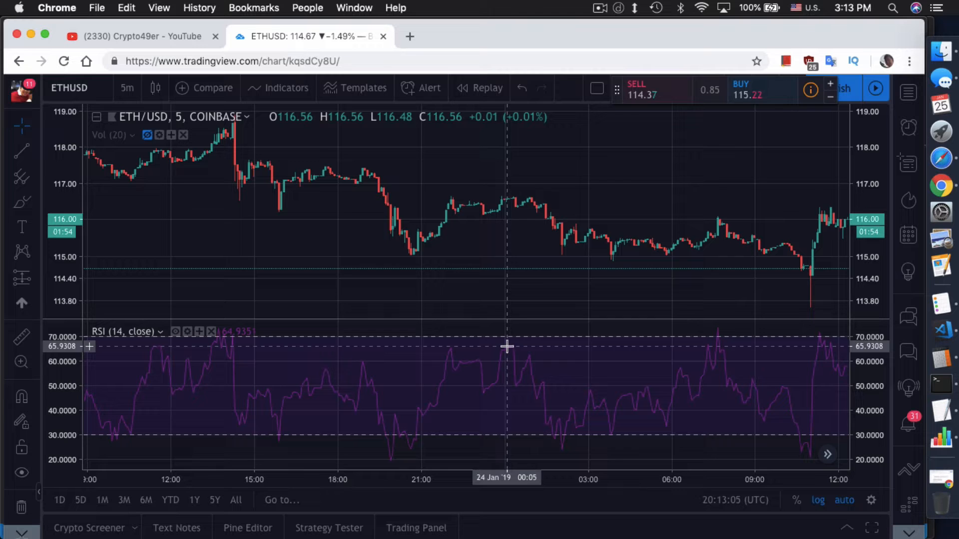
pyautogui.moveTo(559, 440)
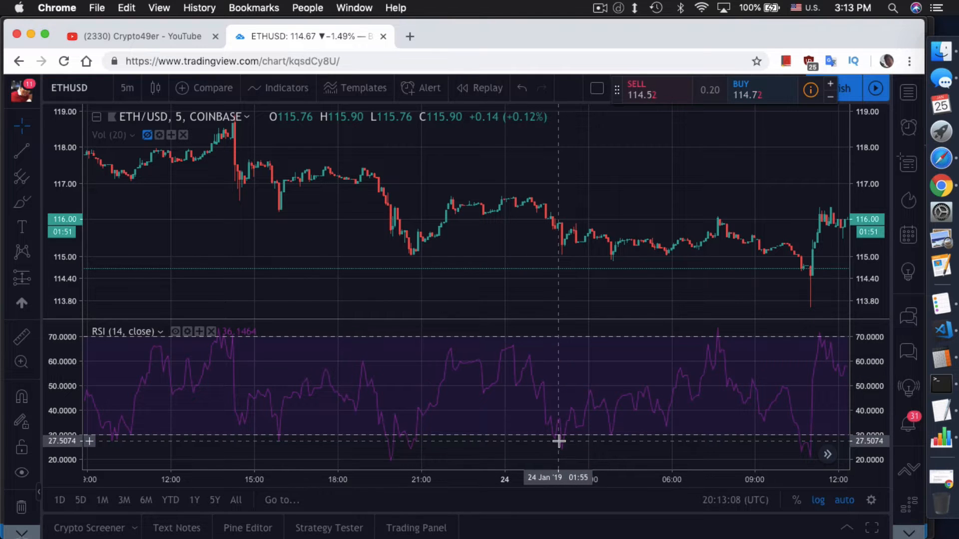
pyautogui.moveTo(710, 358)
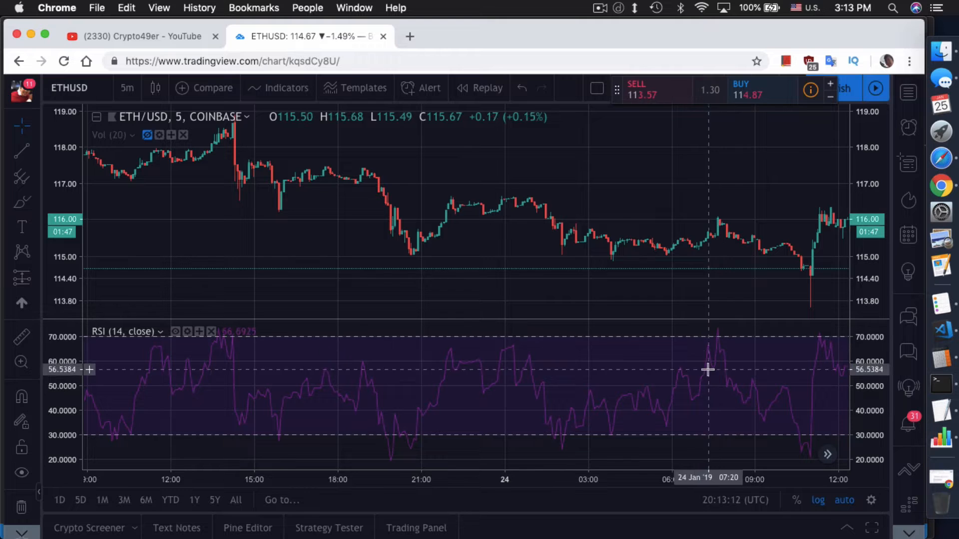
pyautogui.moveTo(386, 439)
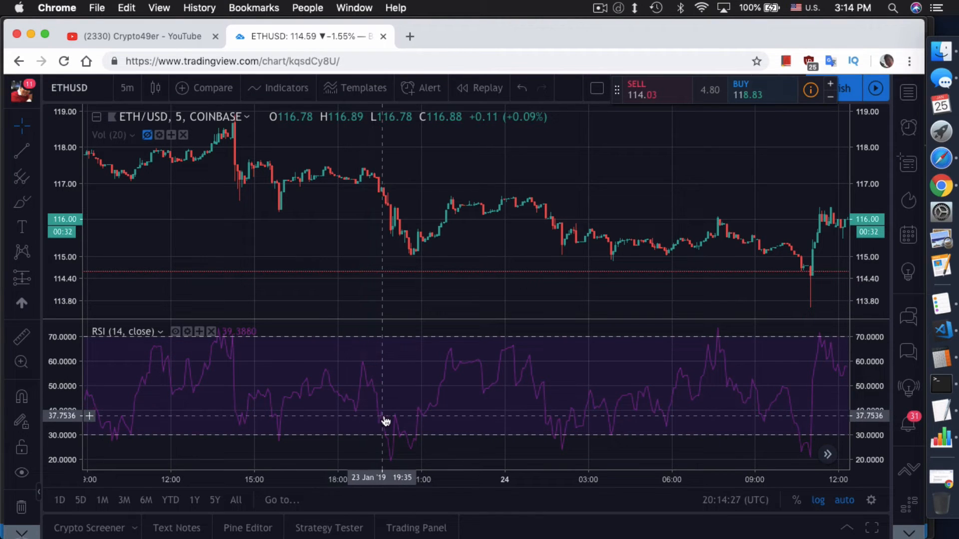
pyautogui.moveTo(391, 418)
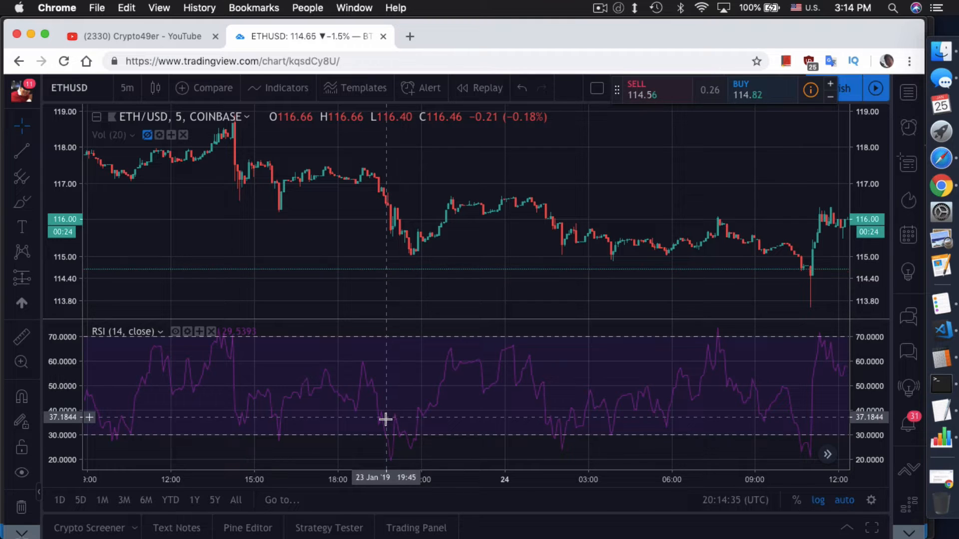
pyautogui.moveTo(467, 402)
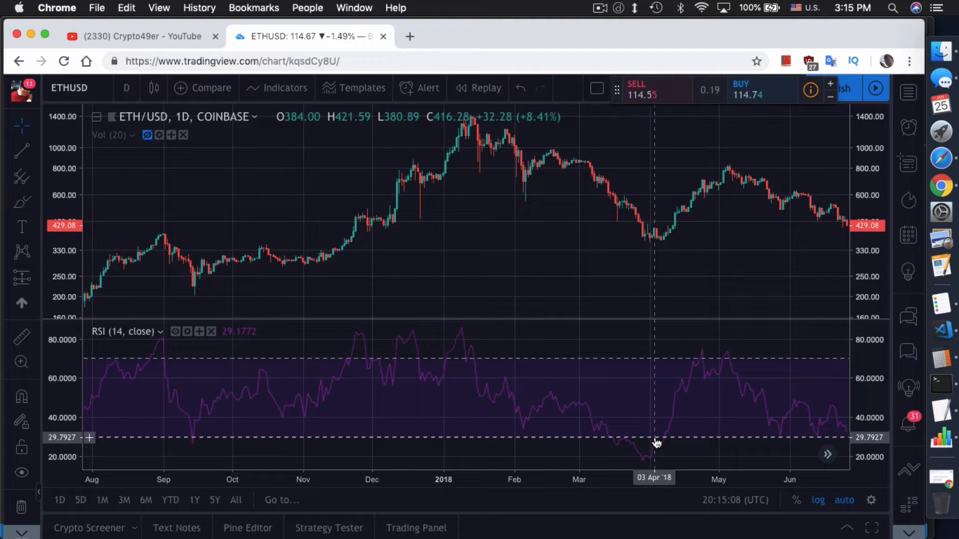
pyautogui.moveTo(563, 402)
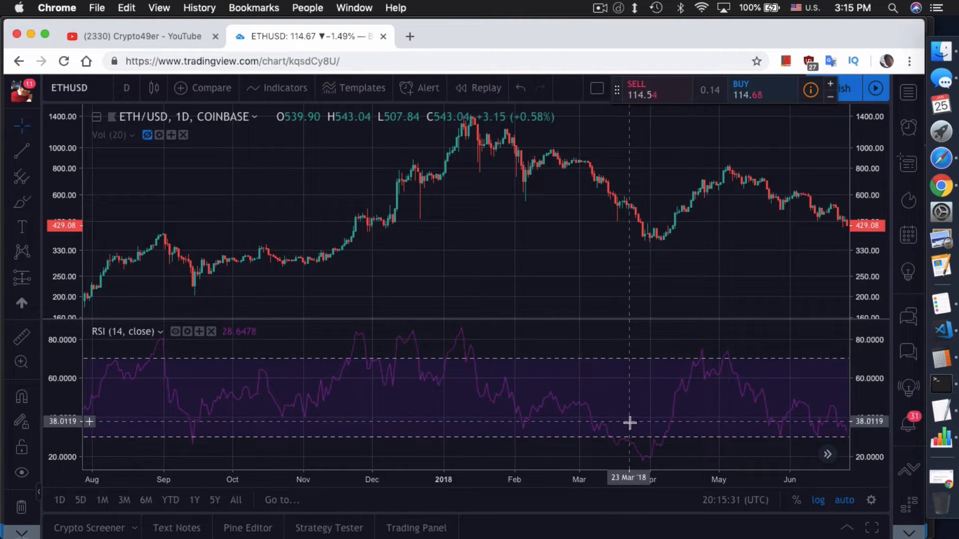
pyautogui.moveTo(647, 432)
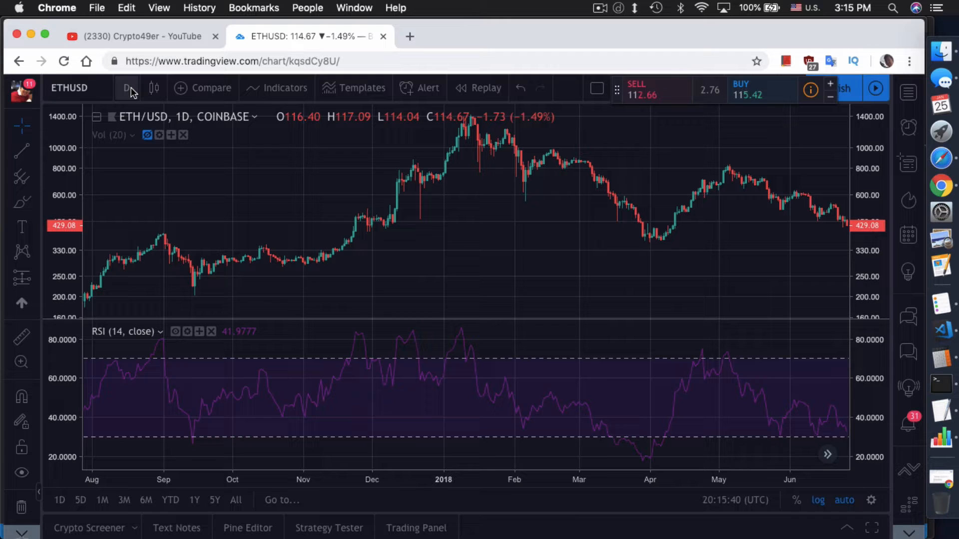
# Change the ETH/USD chart interval from daily to 5-minute candles.
pyautogui.click(127, 87)
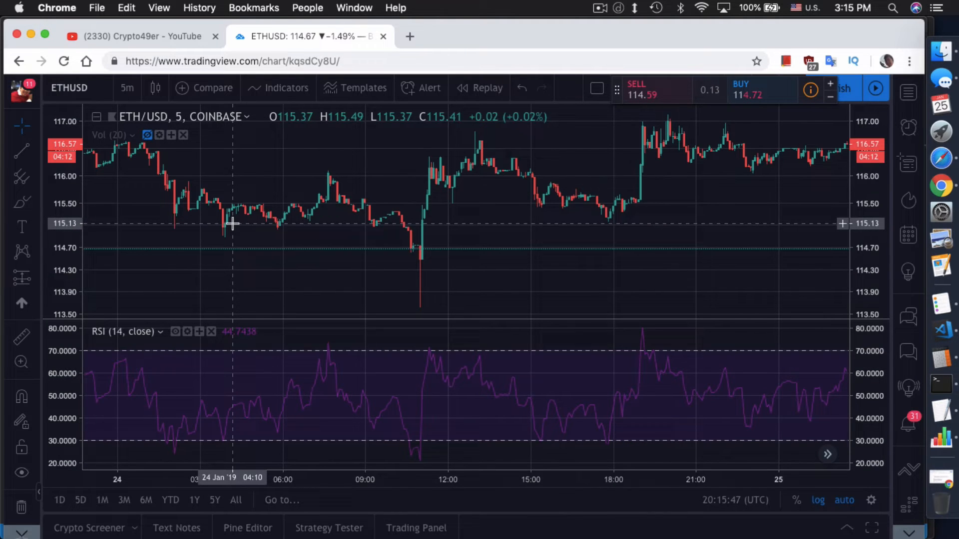
pyautogui.moveTo(238, 192)
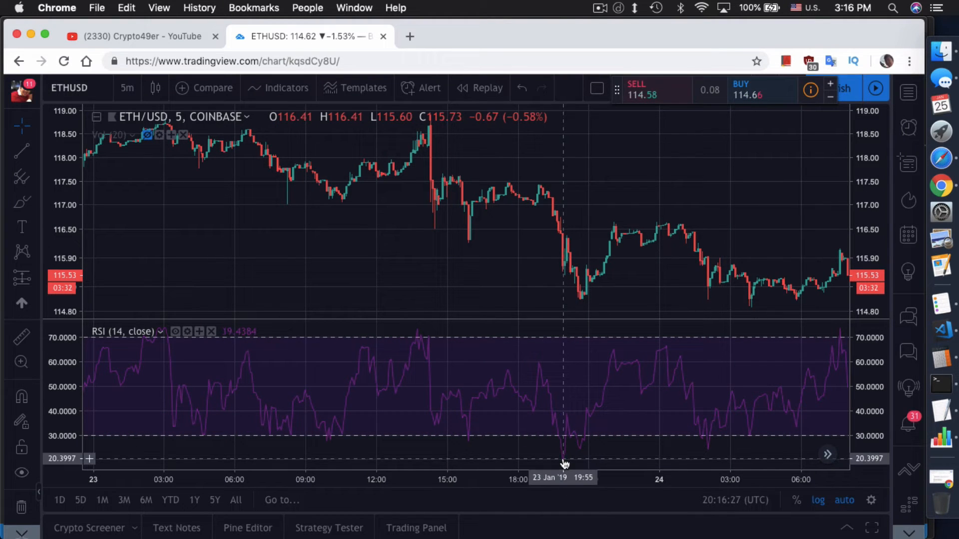
pyautogui.moveTo(521, 386)
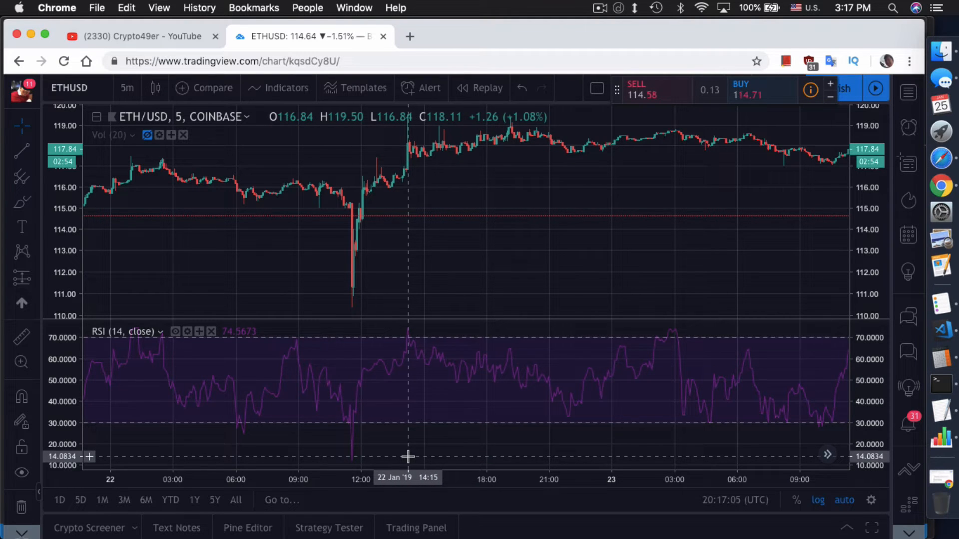
pyautogui.moveTo(326, 454)
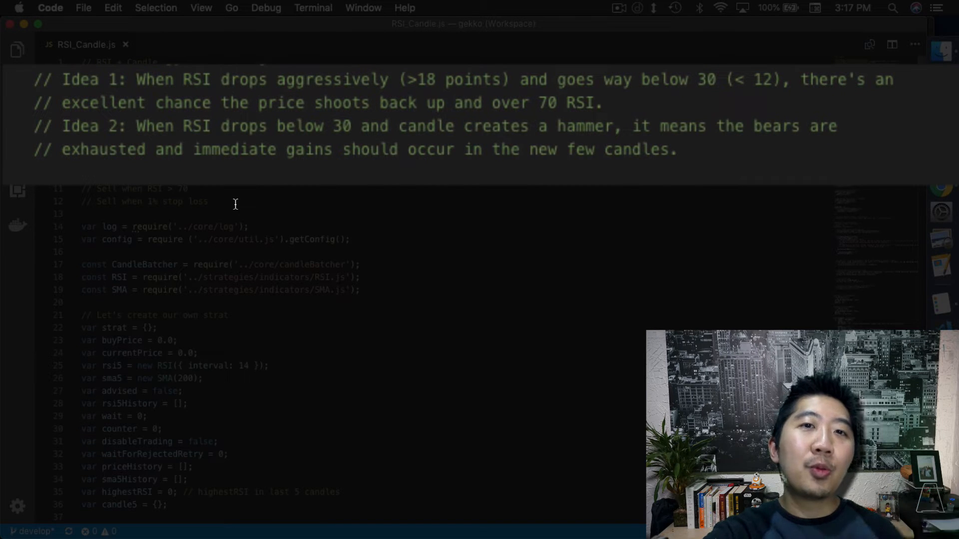
pyautogui.moveTo(231, 205)
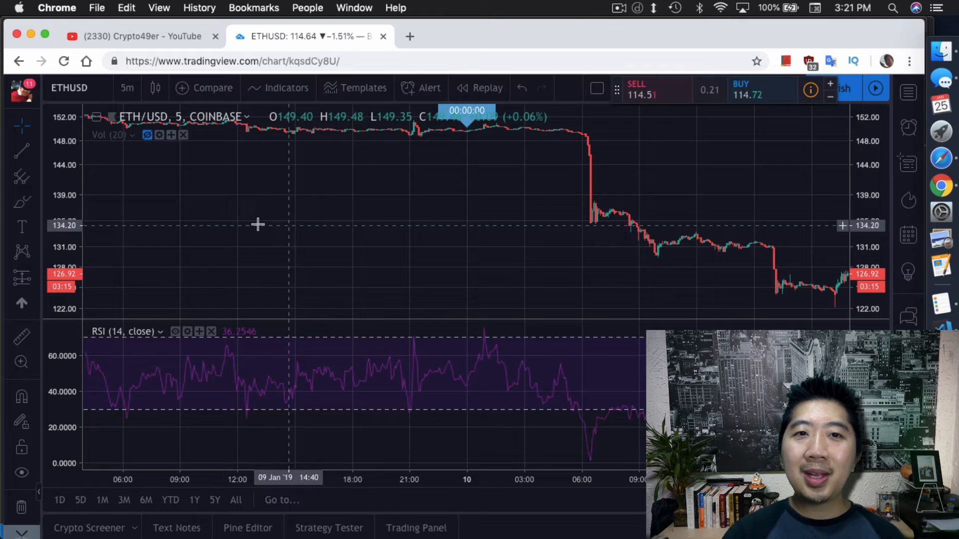
pyautogui.moveTo(539, 206)
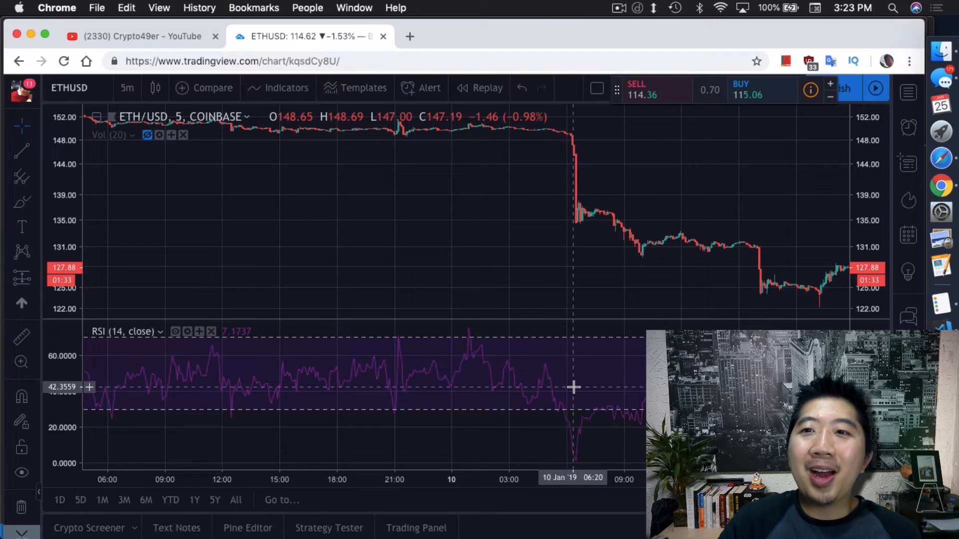
pyautogui.moveTo(563, 280)
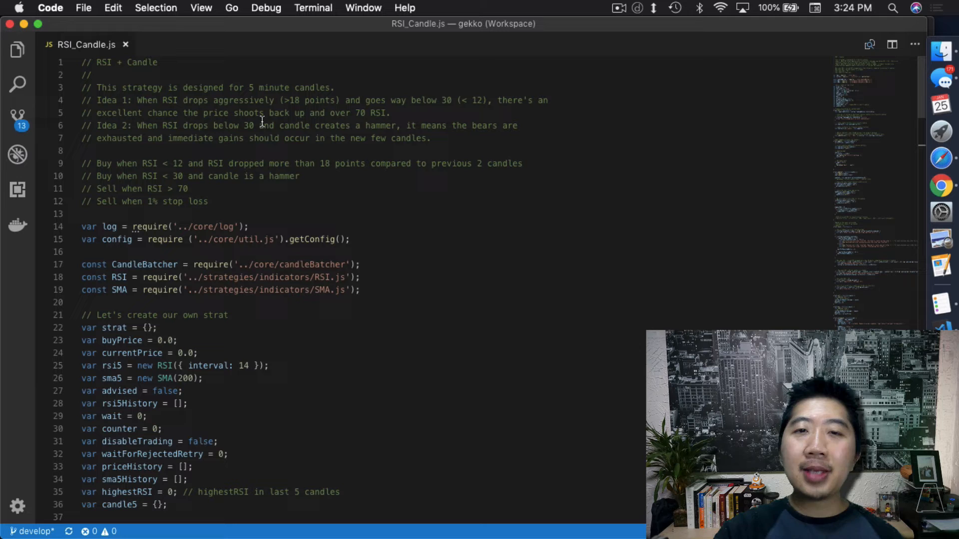
pyautogui.moveTo(458, 110)
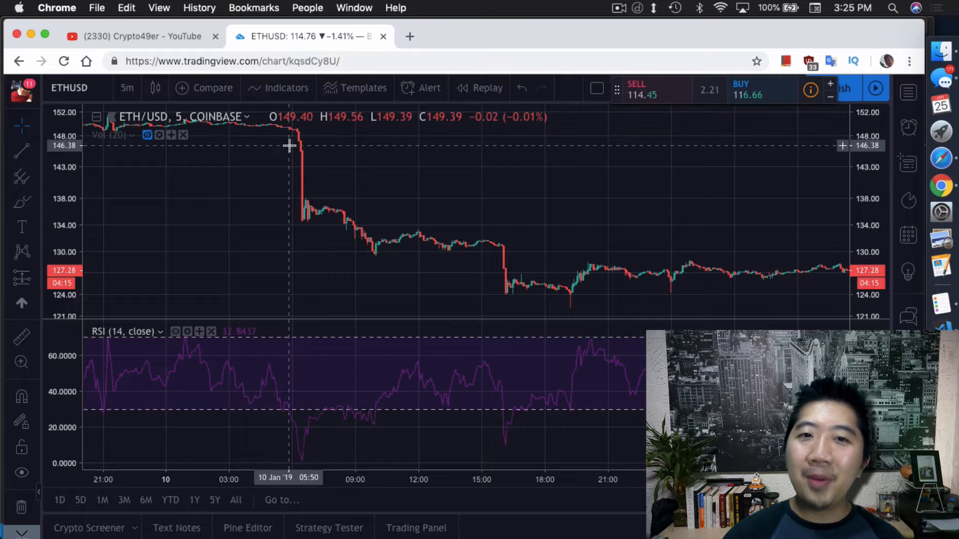
pyautogui.moveTo(311, 177)
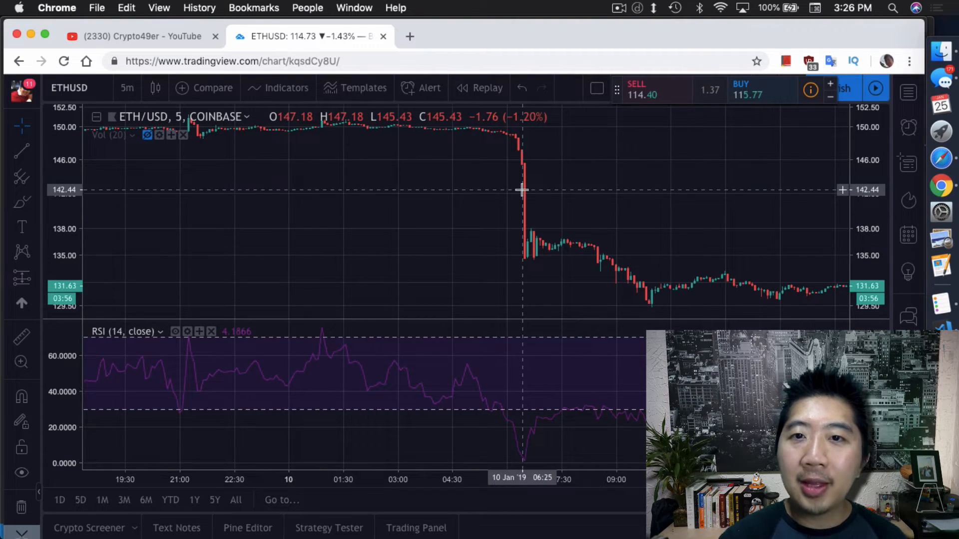
pyautogui.moveTo(521, 157)
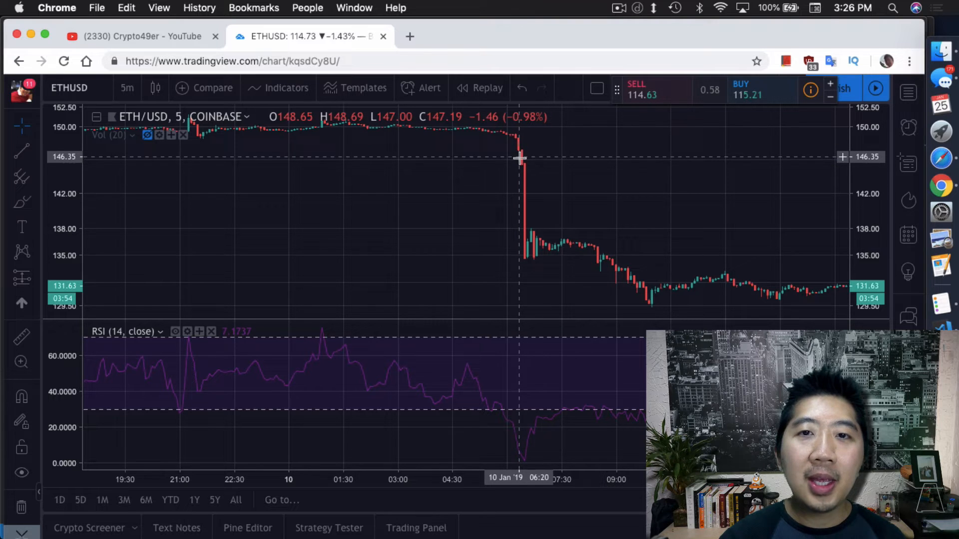
pyautogui.moveTo(519, 170)
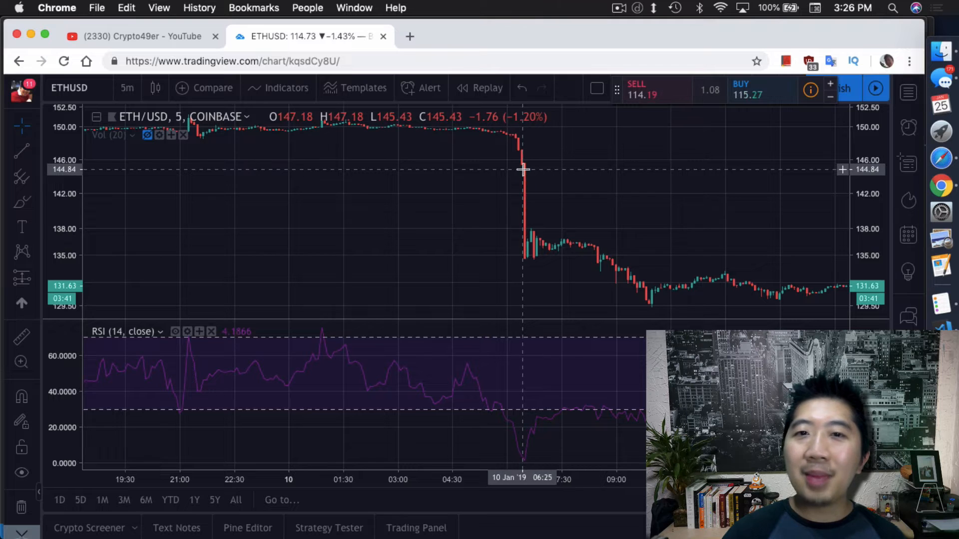
pyautogui.moveTo(525, 172)
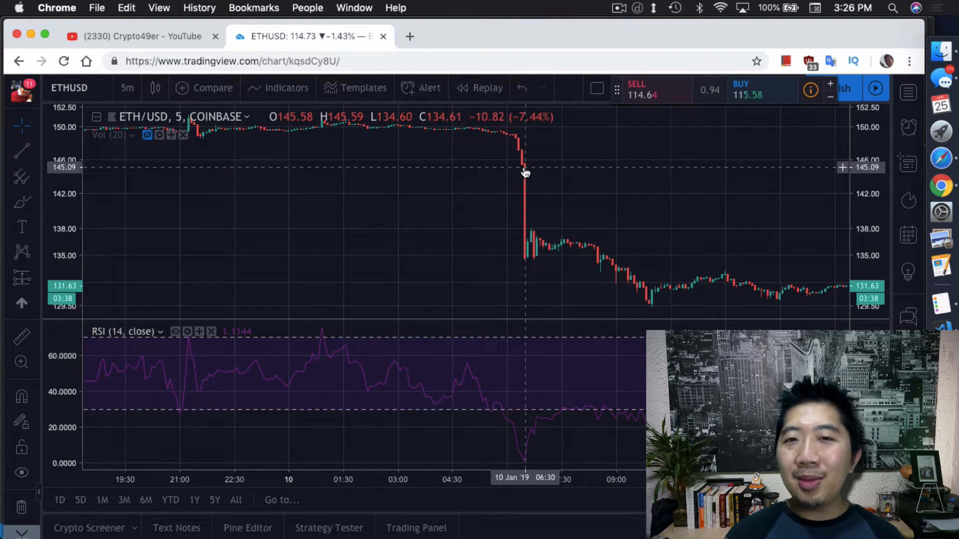
pyautogui.moveTo(525, 178)
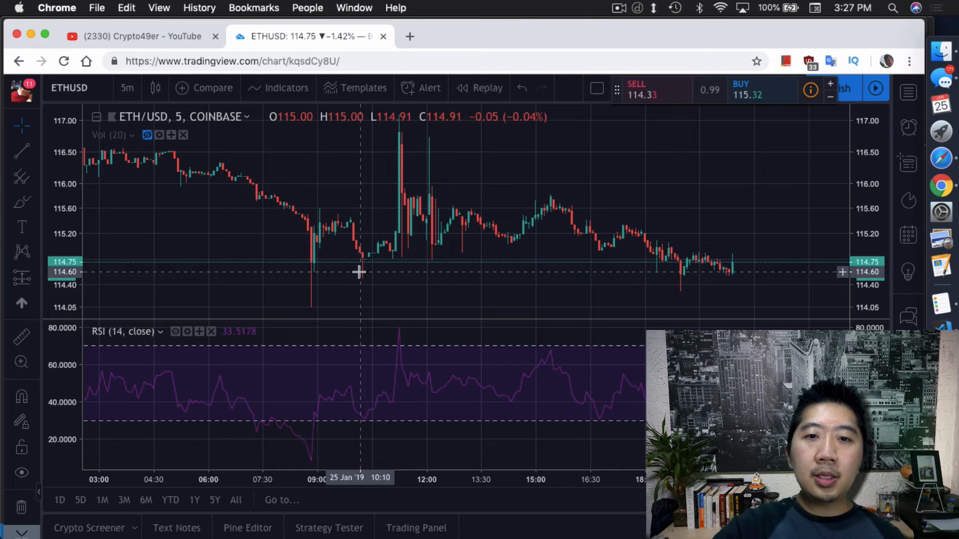
pyautogui.moveTo(294, 267)
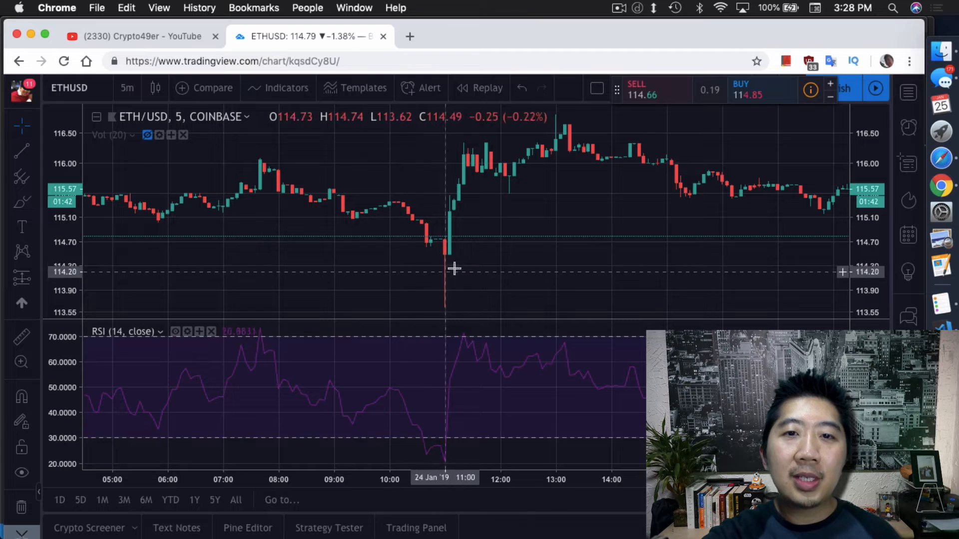
pyautogui.moveTo(433, 286)
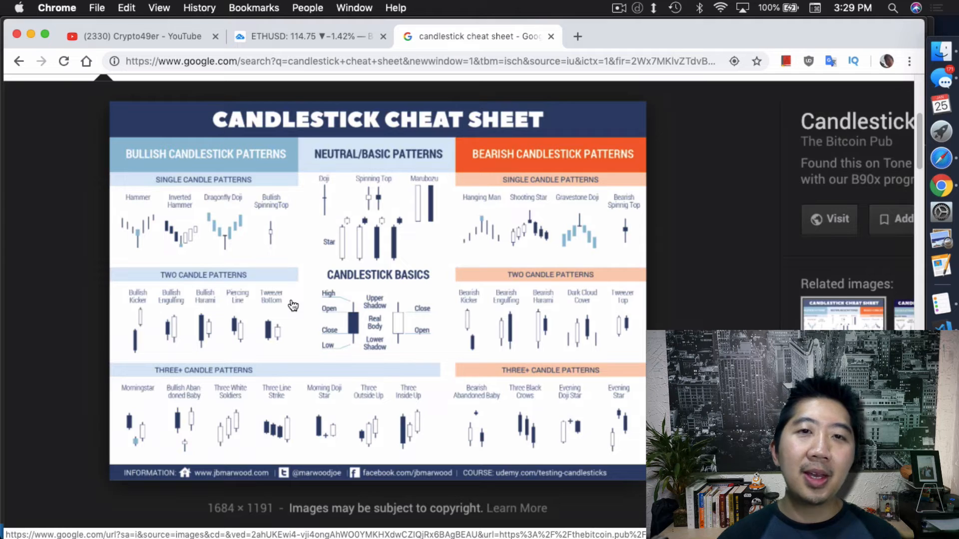
pyautogui.moveTo(322, 308)
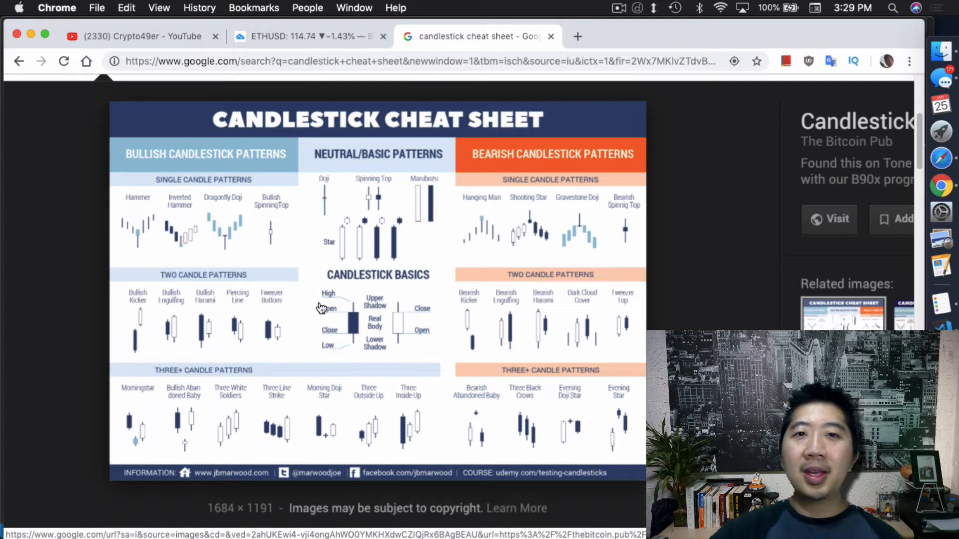
pyautogui.moveTo(116, 231)
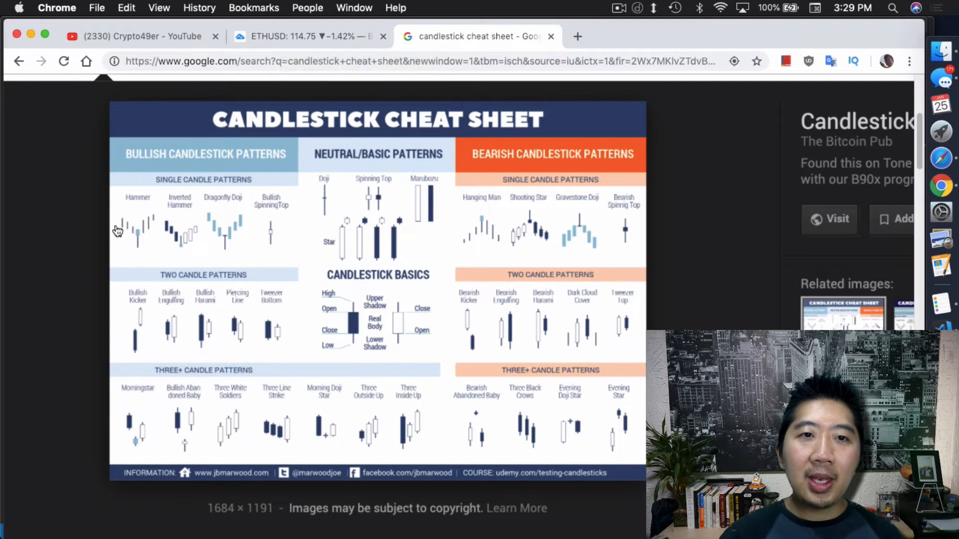
pyautogui.moveTo(141, 244)
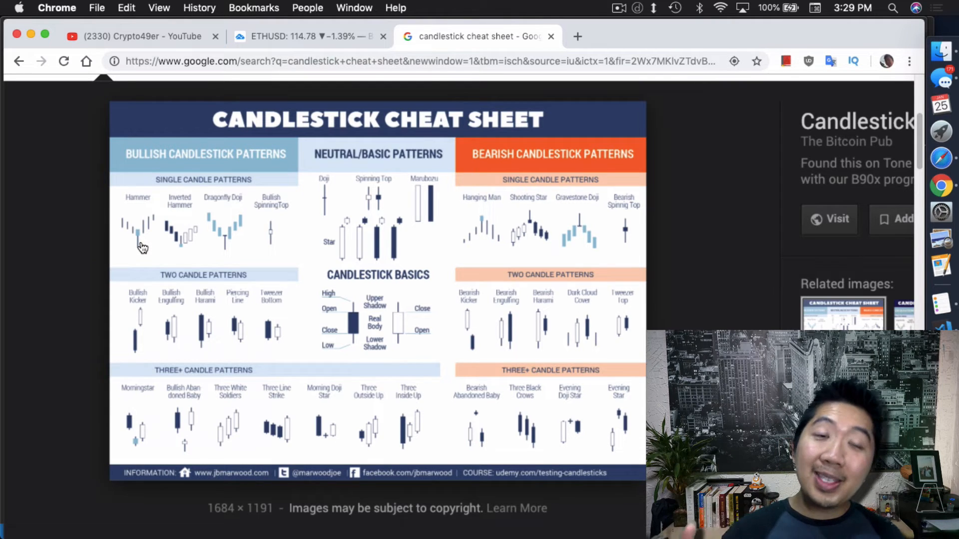
# Return to the TradingView tab showing the 5-minute ETH/USD chart for January 24.
pyautogui.click(306, 36)
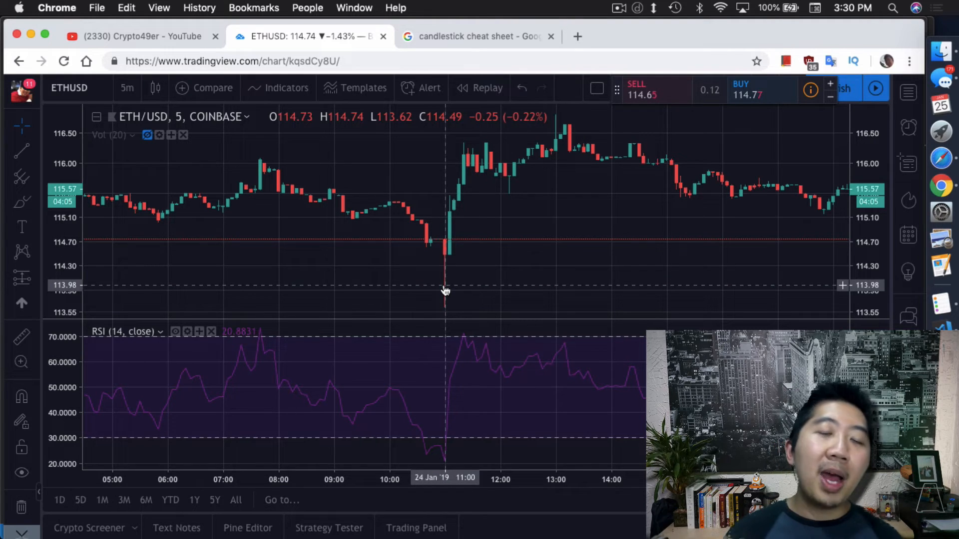
pyautogui.moveTo(449, 282)
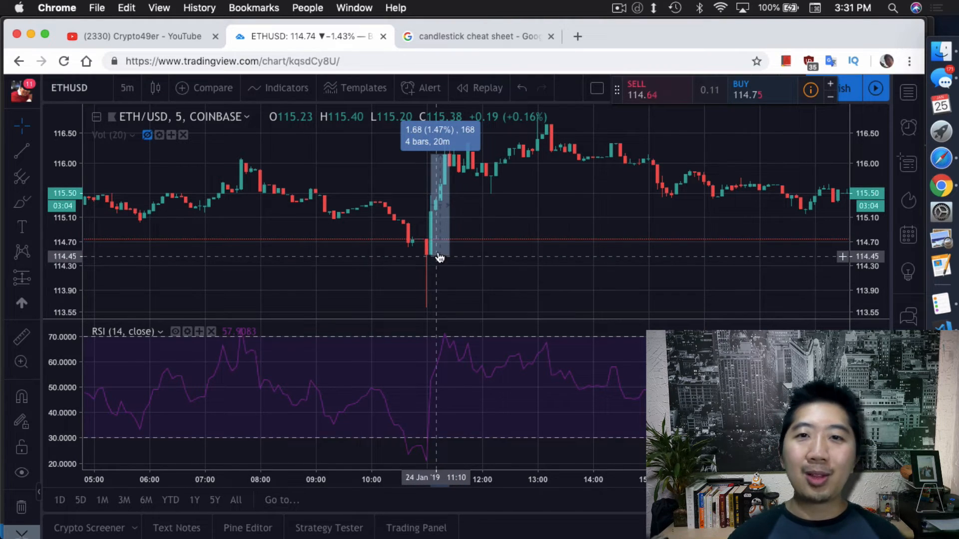
pyautogui.moveTo(495, 245)
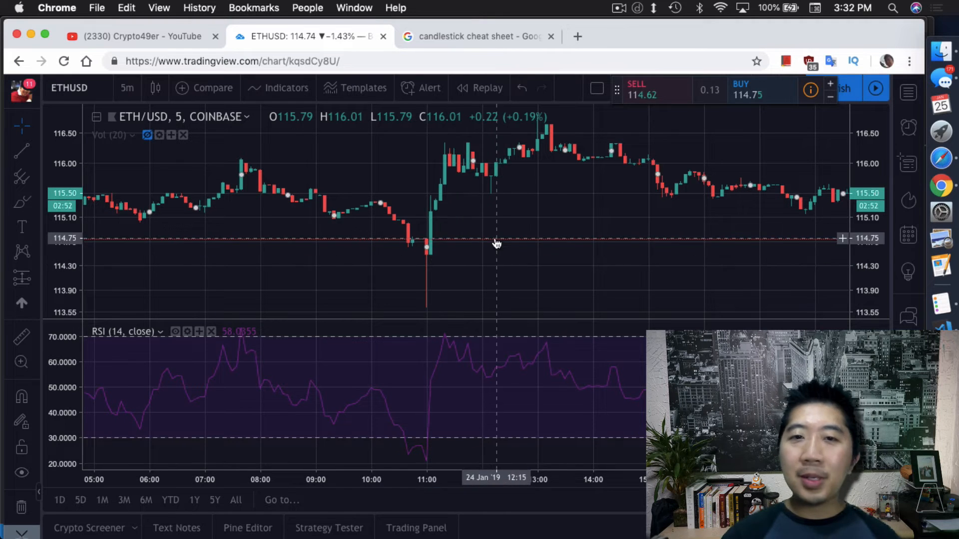
pyautogui.moveTo(435, 282)
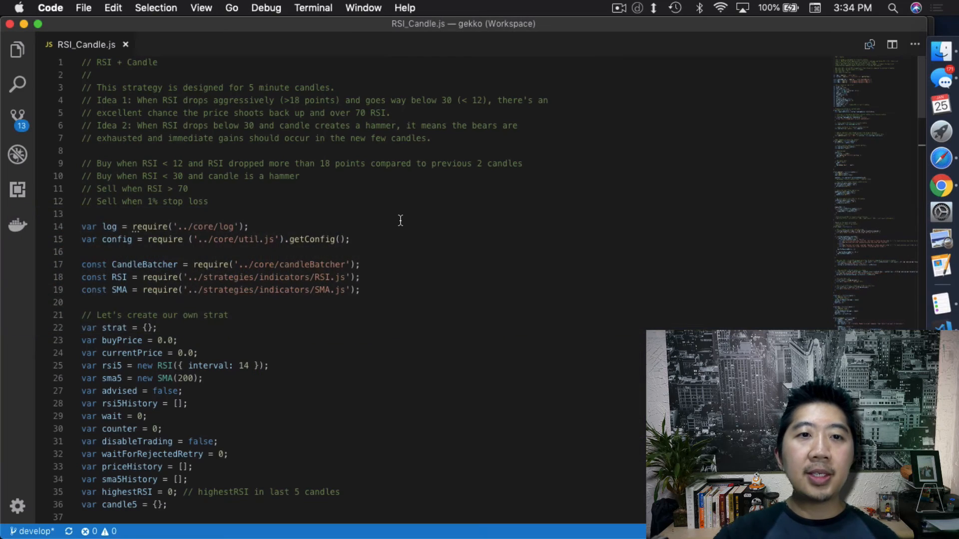
# Scroll RSI_Candle.js down to the rejected-order retries and RSI buy/sell conditions.
pyautogui.scroll(-3)
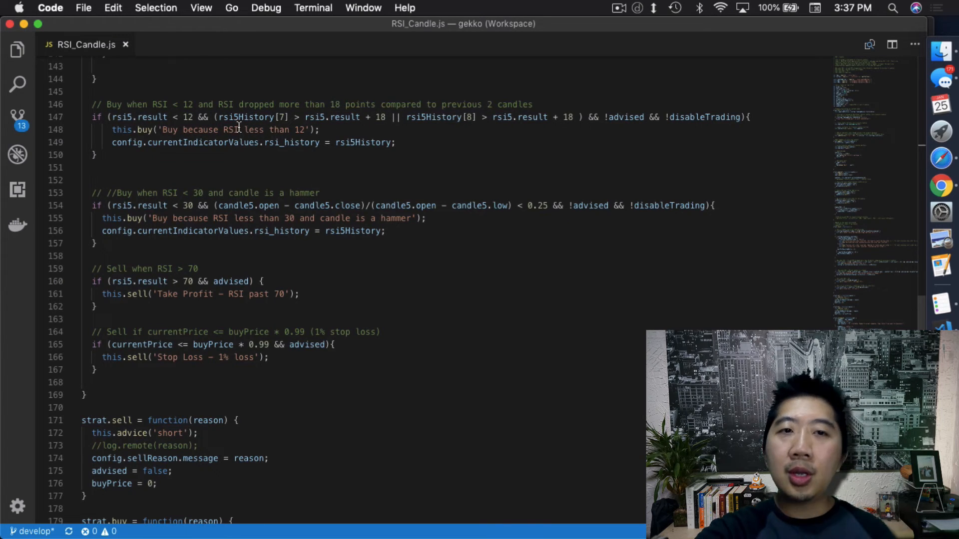
pyautogui.moveTo(276, 136)
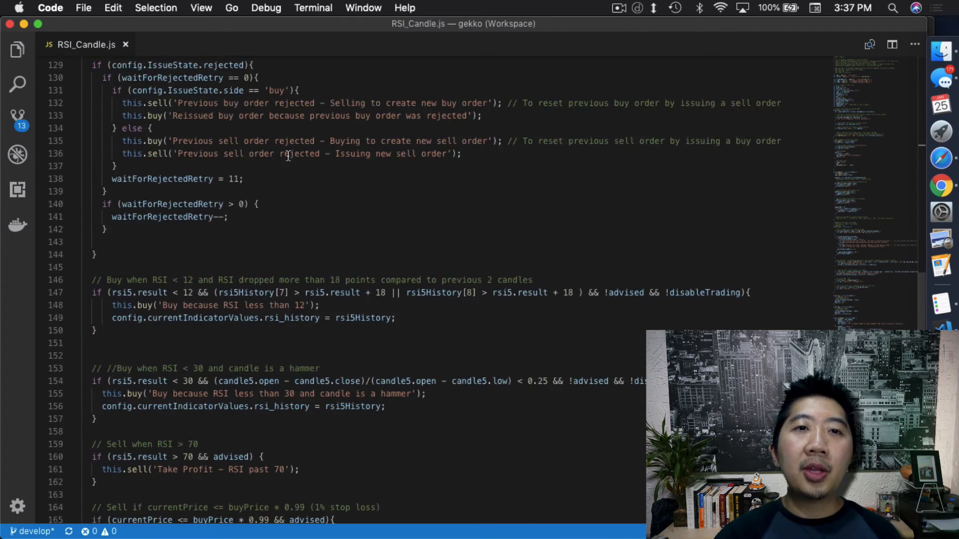
pyautogui.scroll(3)
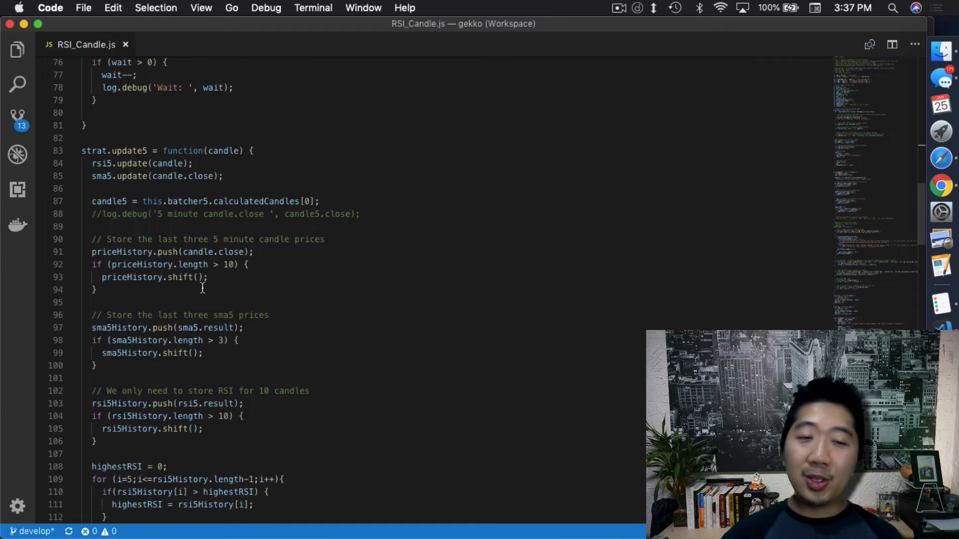
pyautogui.scroll(-3)
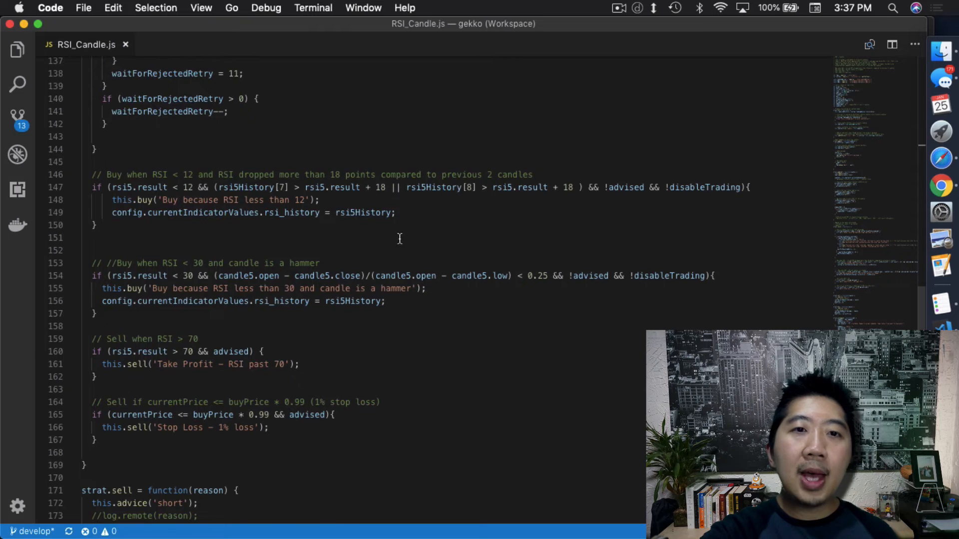
pyautogui.moveTo(367, 204)
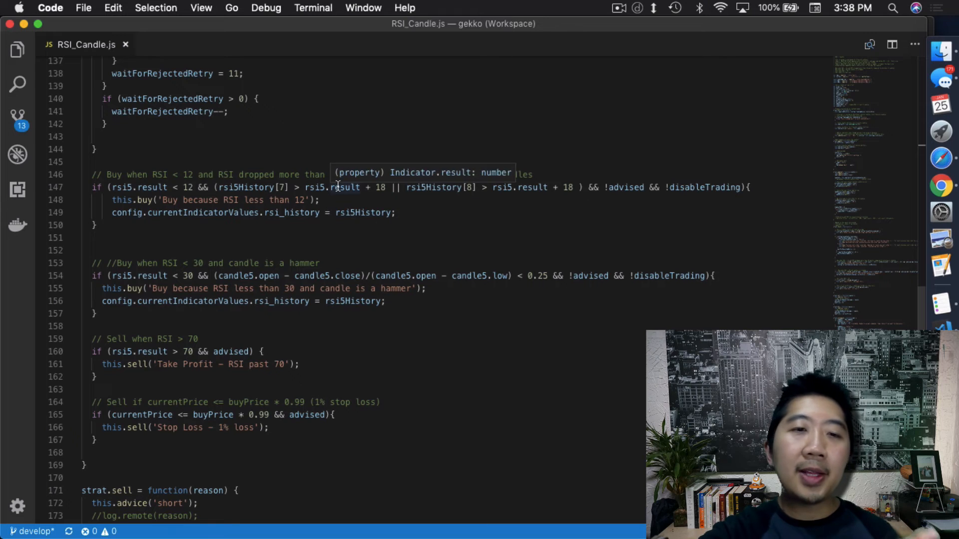
pyautogui.scroll(-3)
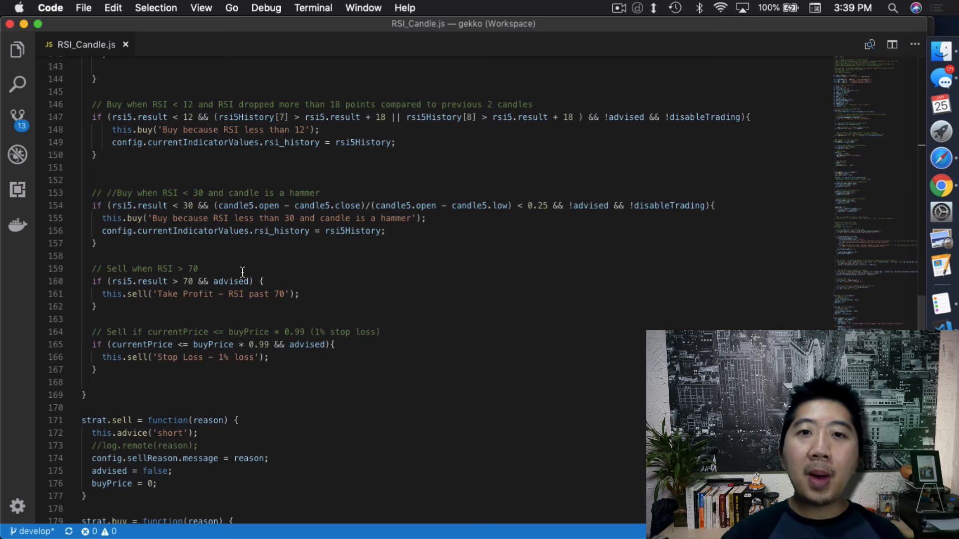
pyautogui.moveTo(231, 282)
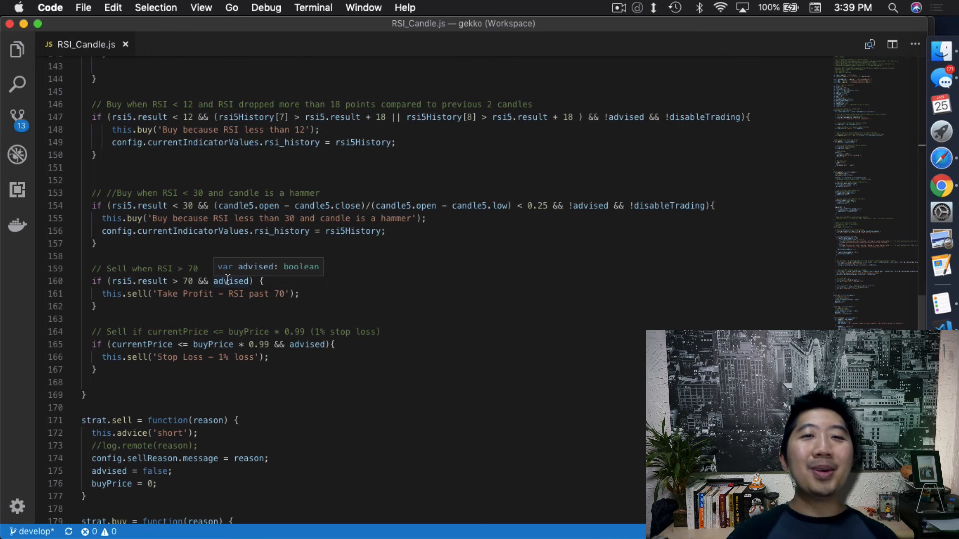
pyautogui.moveTo(214, 241)
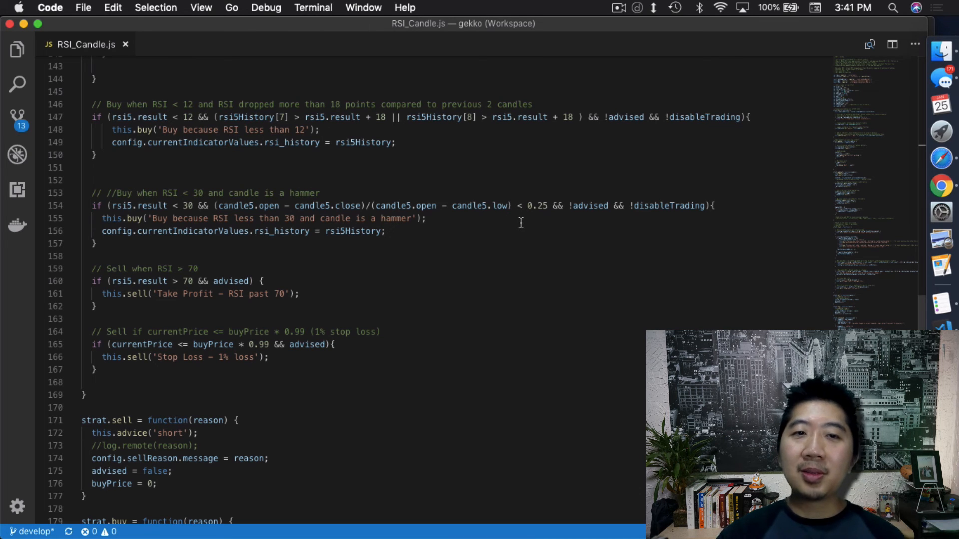
pyautogui.moveTo(520, 225)
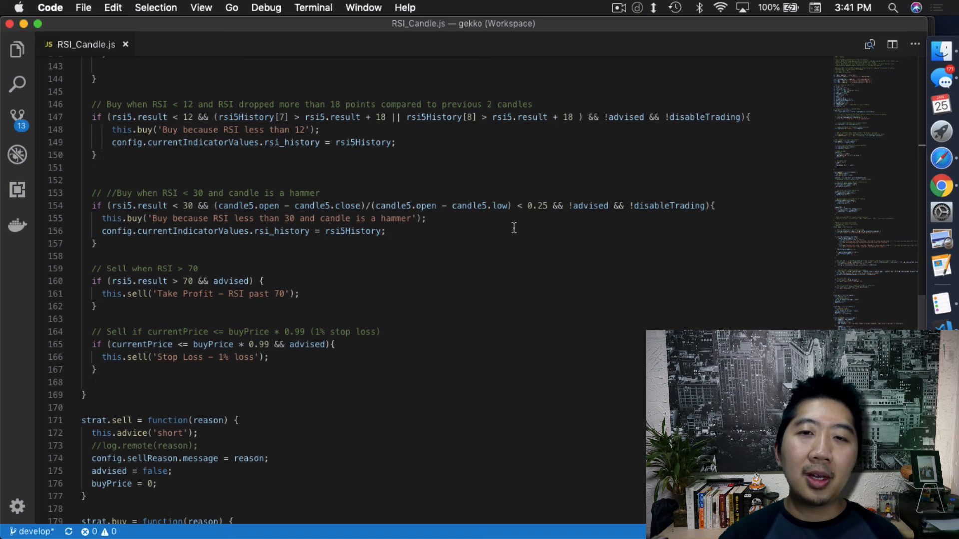
pyautogui.moveTo(196, 208)
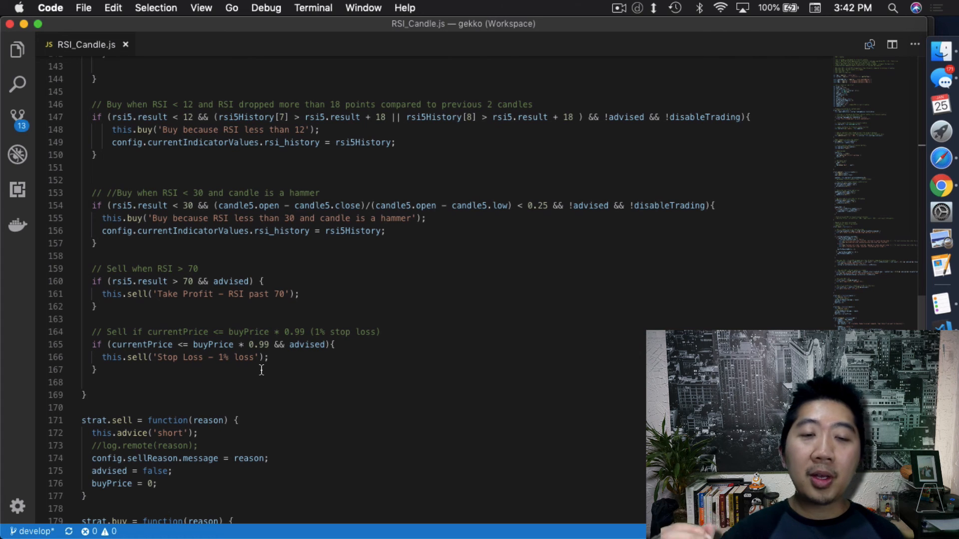
pyautogui.moveTo(132, 376)
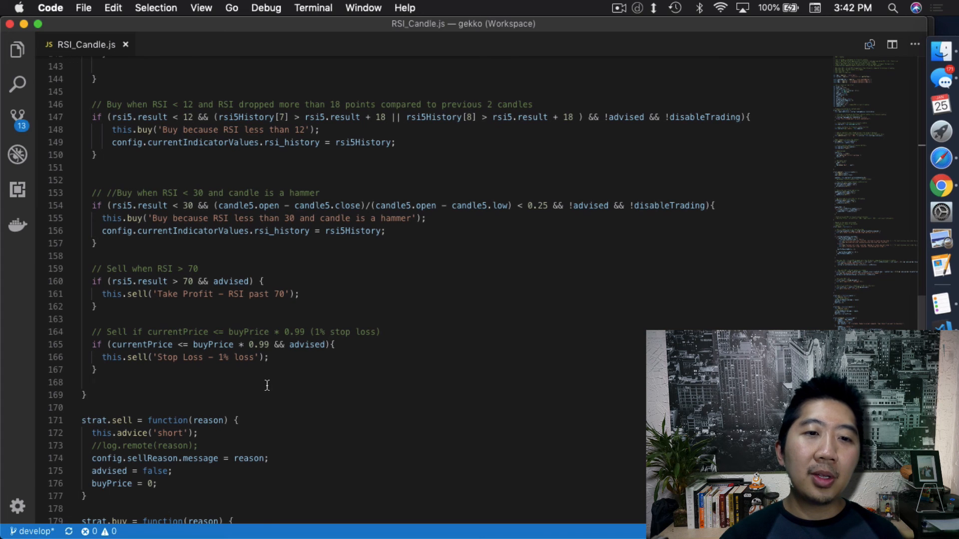
# Scroll RSI_Candle.js down to the strat.sell and strat.buy functions.
pyautogui.scroll(-3)
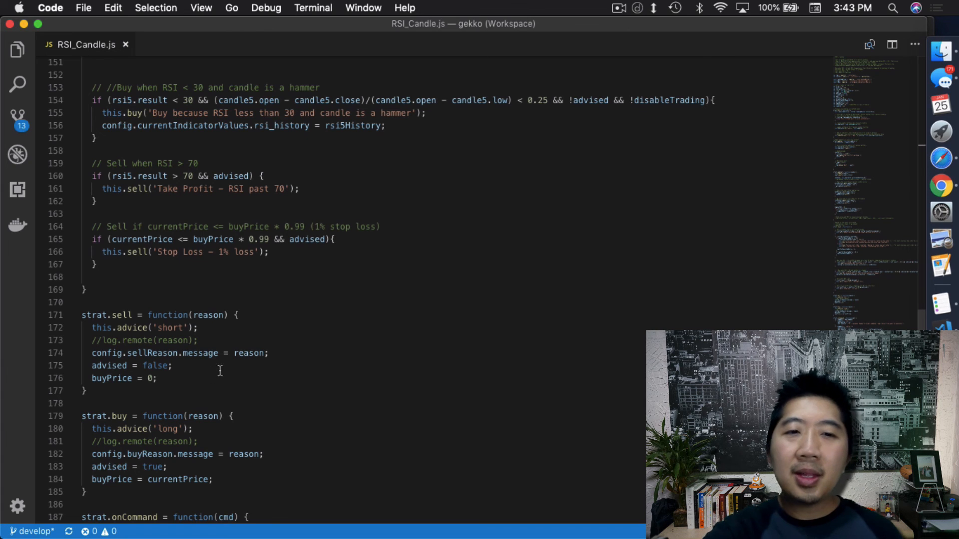
pyautogui.moveTo(155, 408)
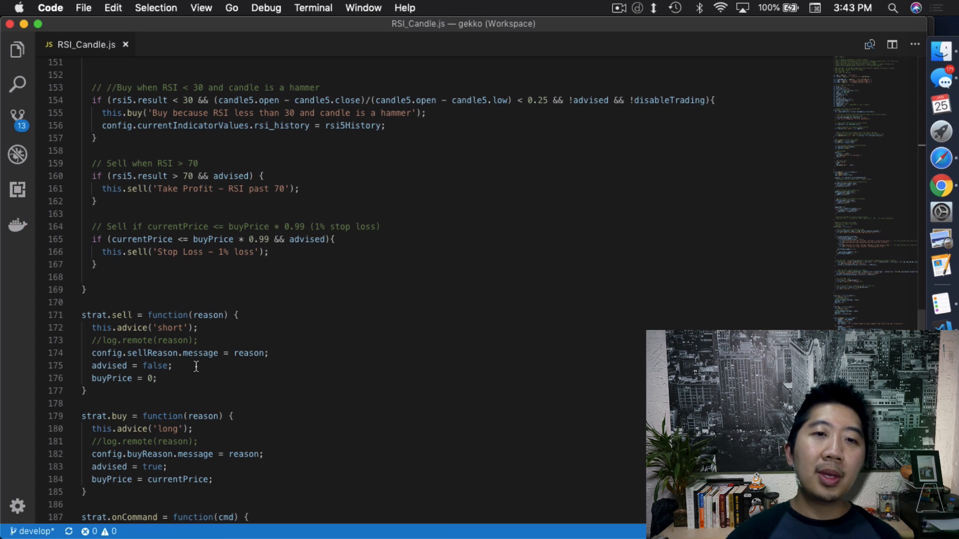
pyautogui.moveTo(184, 374)
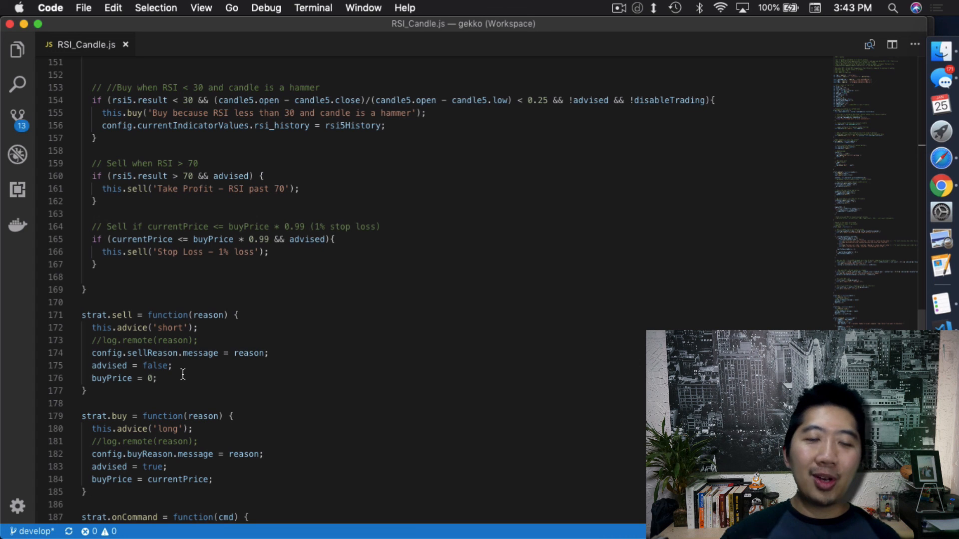
pyautogui.moveTo(280, 301)
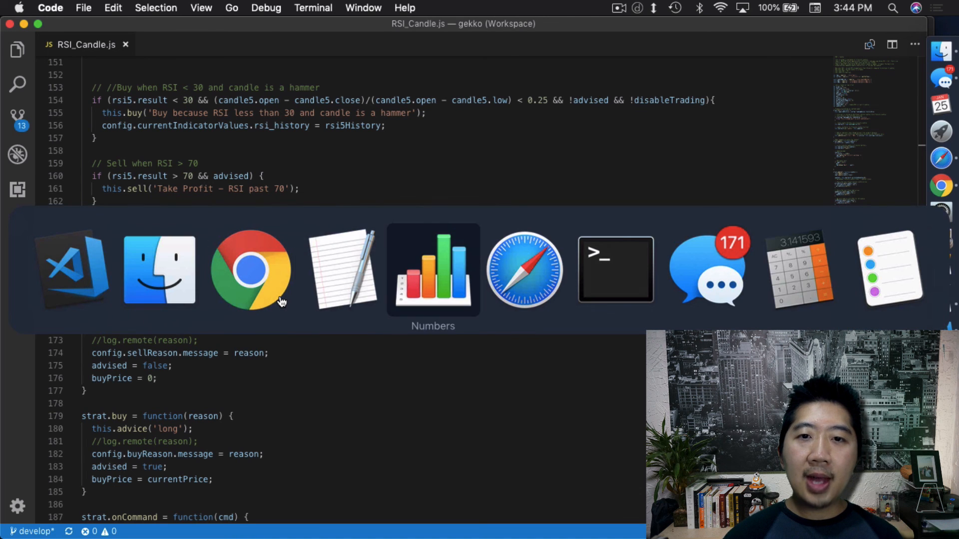
# Bring Numbers forward with the Patreon members table of patronage and last-updated dates.
pyautogui.click(432, 269)
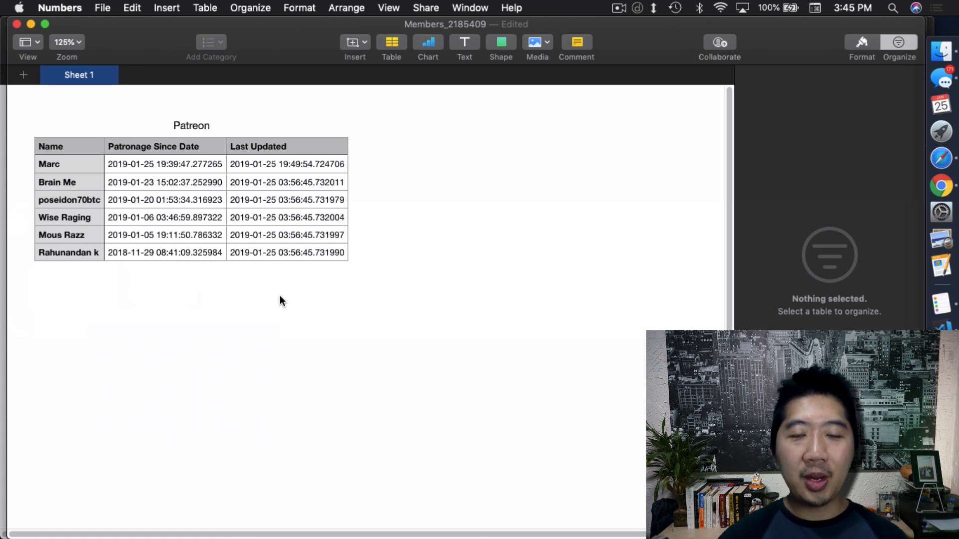
pyautogui.moveTo(575, 43)
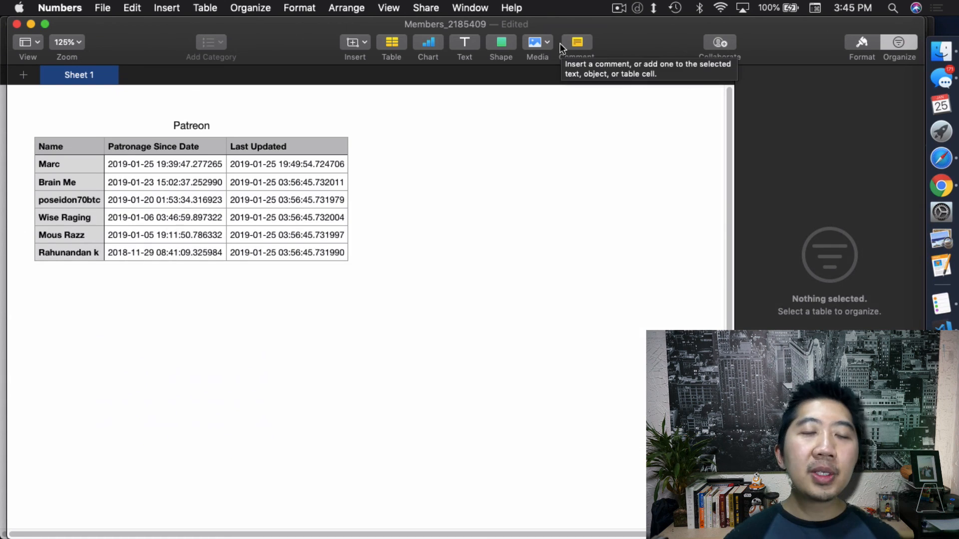